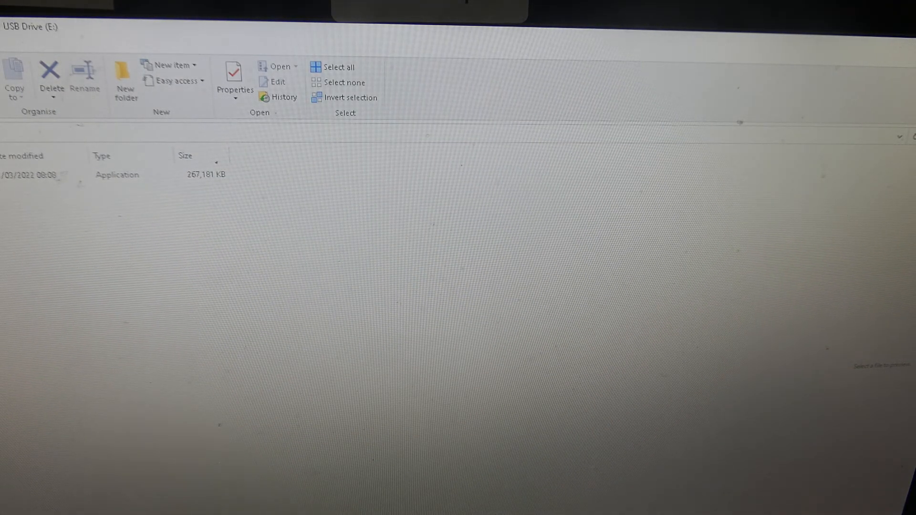
Step: Launch the SamTouch installer from the USB Drive (E:) folder
click(117, 175)
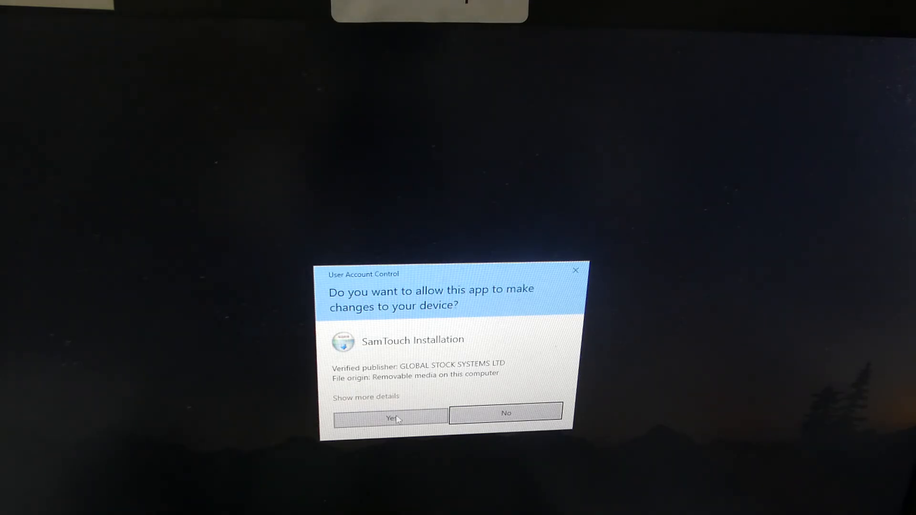
Step: Allow the installer's User Account Control prompt and advance through the SamTouch Setup wizard
click(388, 418)
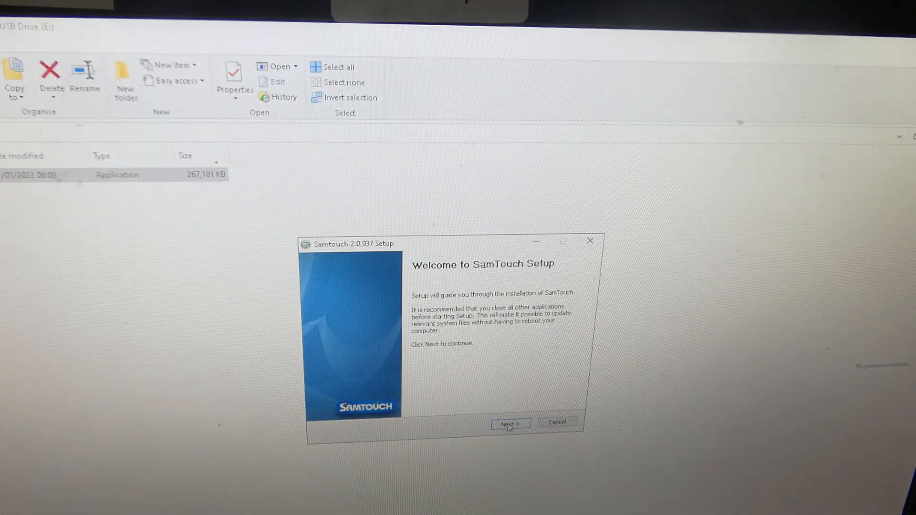
click(510, 423)
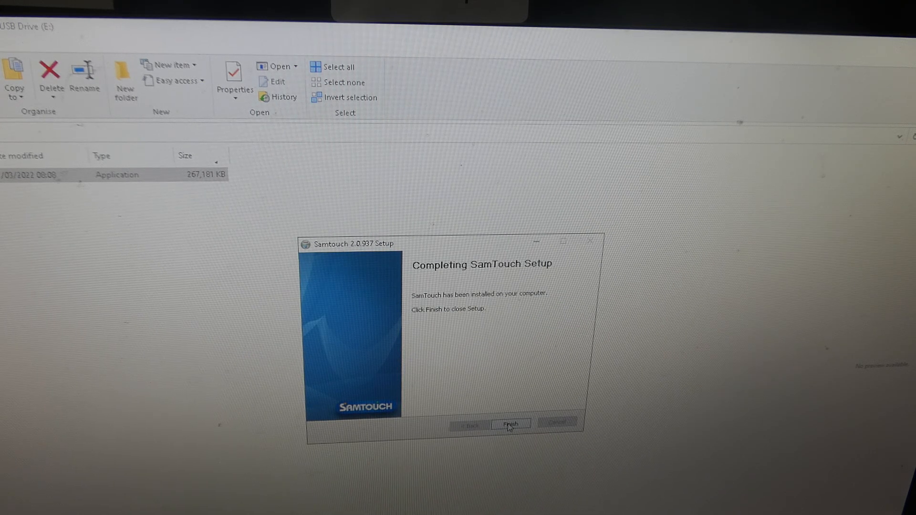
Step: Finish the setup wizard and dismiss the 'ConfigurationApp.exe not found' message
click(510, 424)
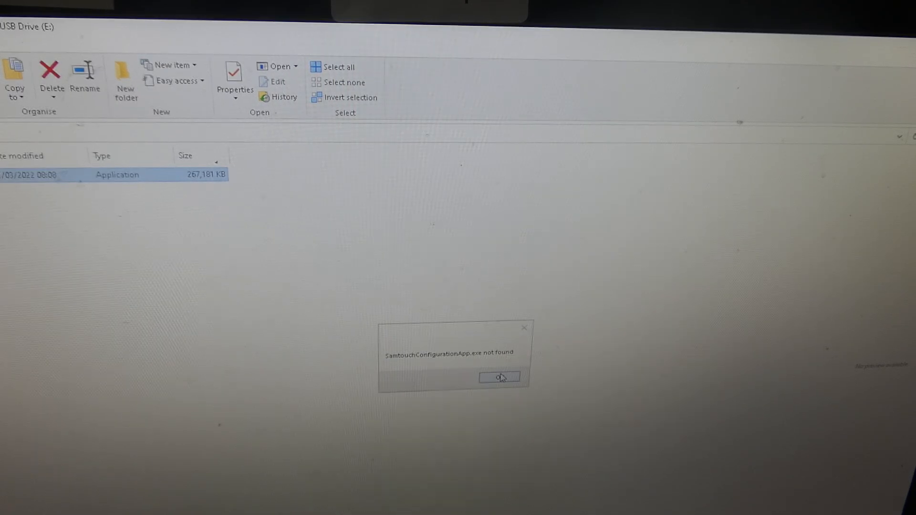
click(499, 377)
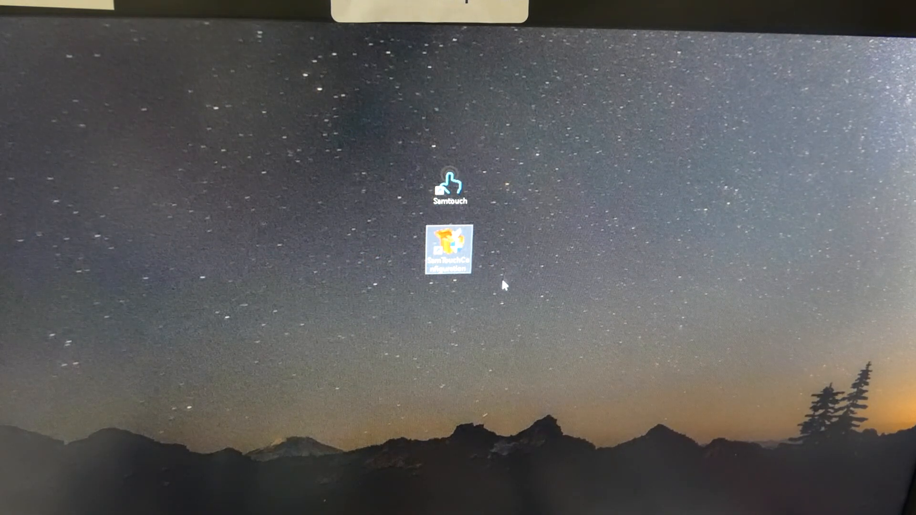
mouse_move(473, 231)
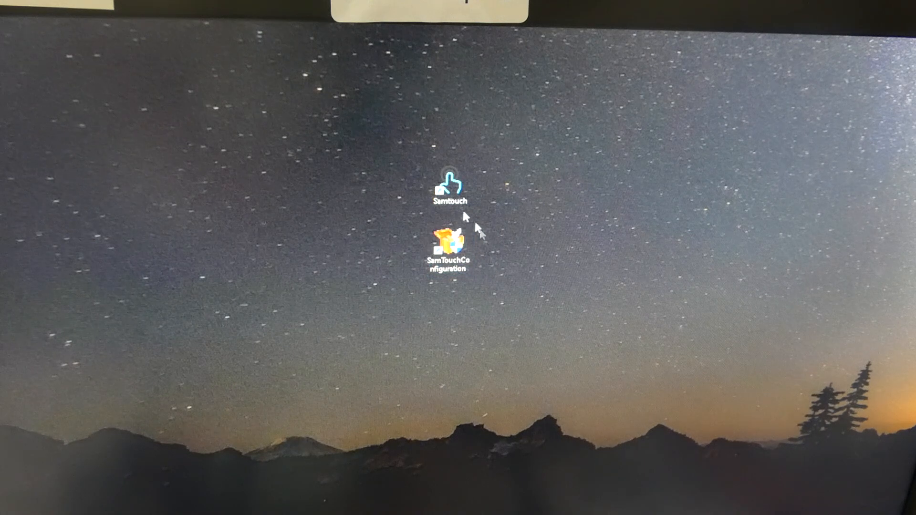
Step: Launch SamTouch from its desktop shortcut
double_click(450, 187)
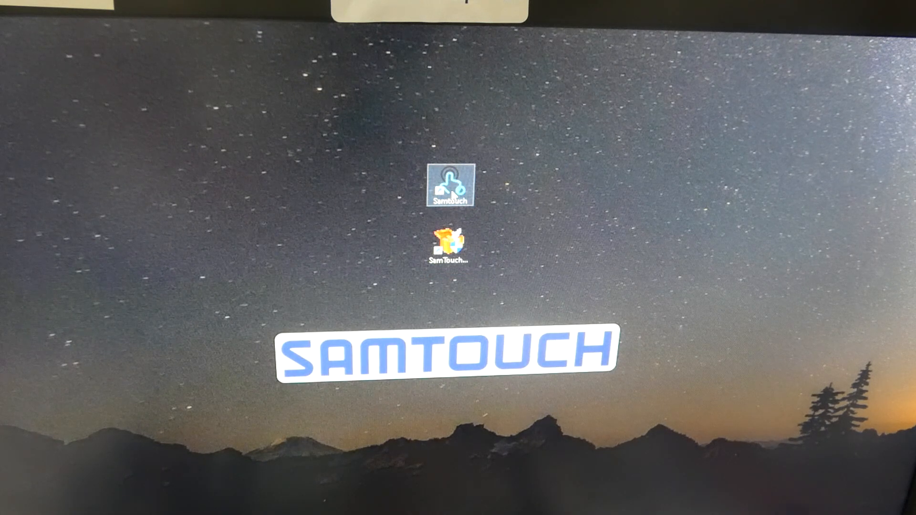